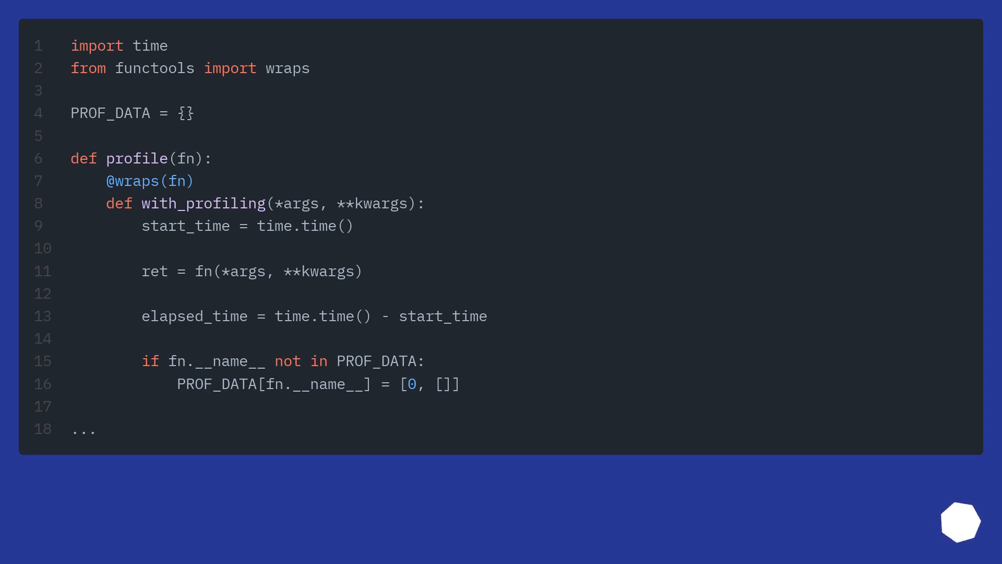
pyautogui.scroll(-3)
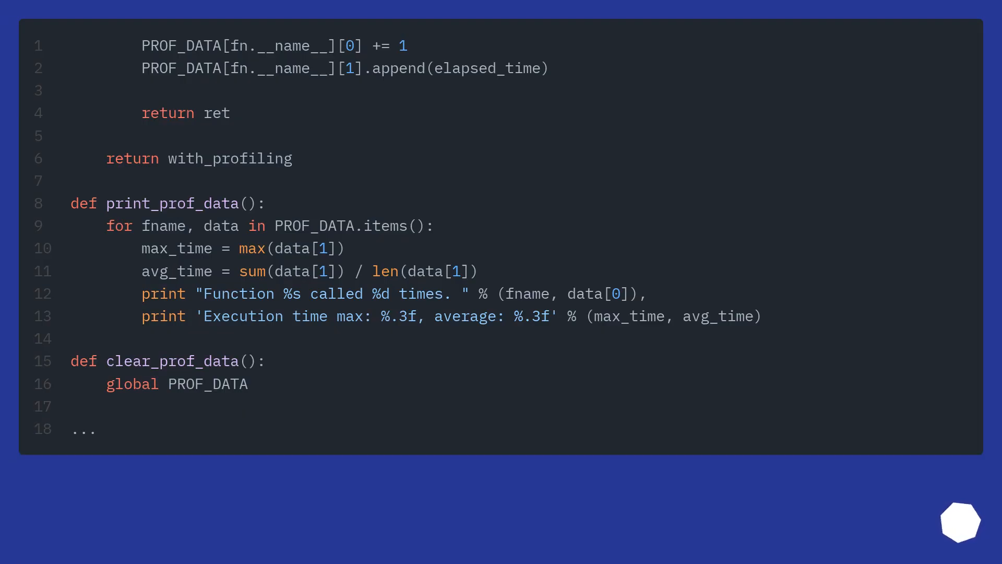